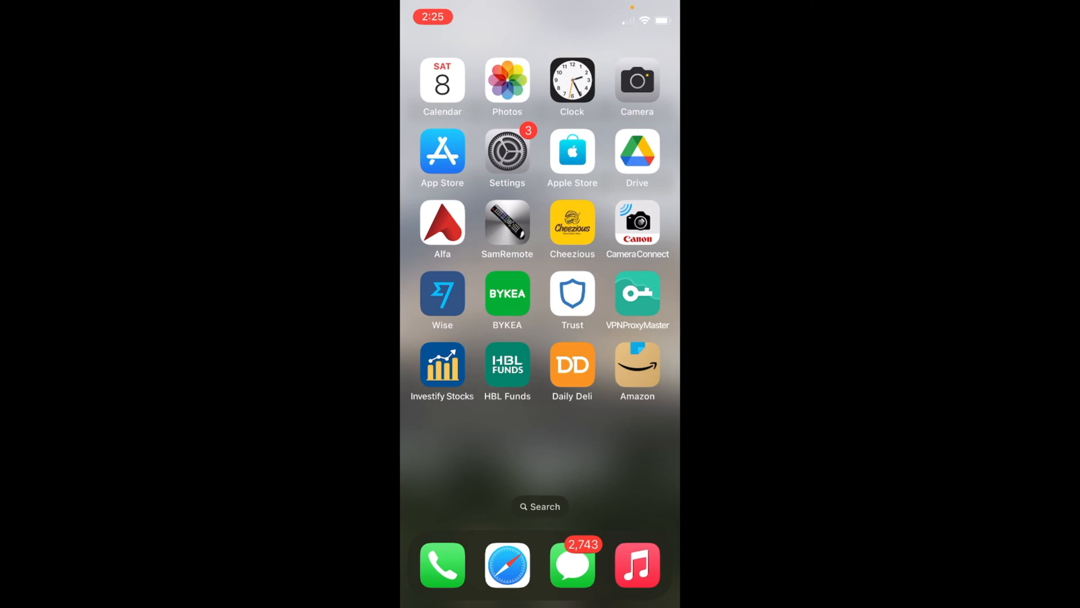
Launch the Amazon Shopping app from the iOS Home Screen.
click(637, 365)
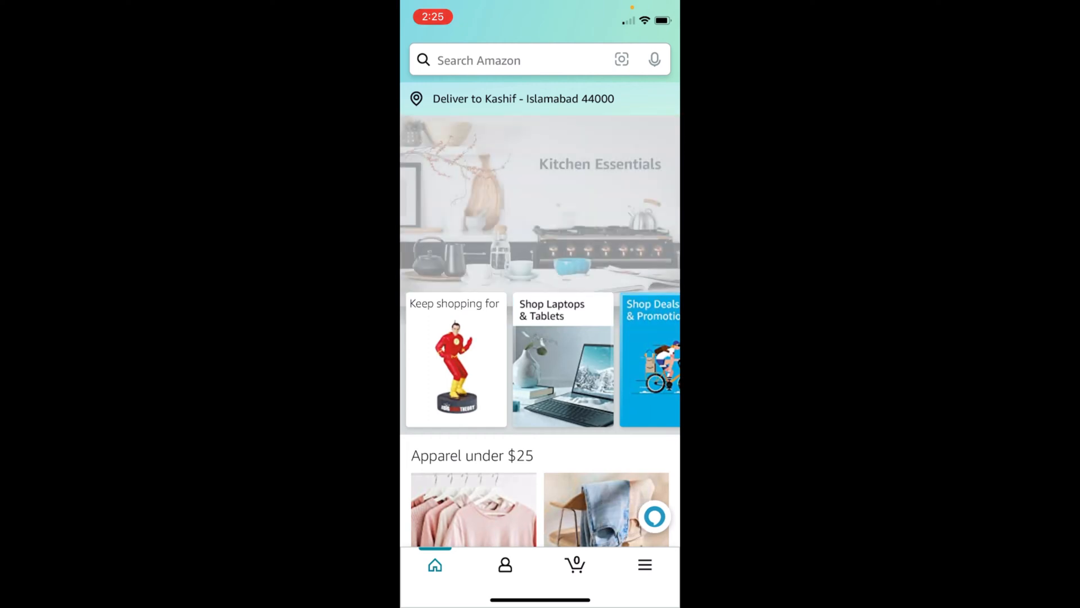
Go to the profile tab and open Your Account.
click(505, 565)
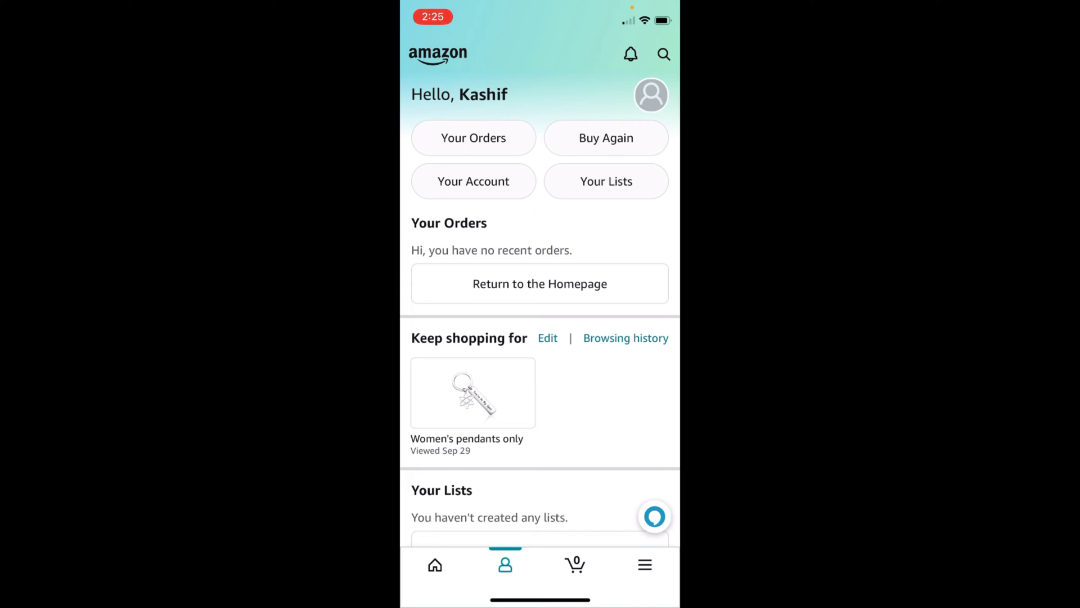
click(664, 54)
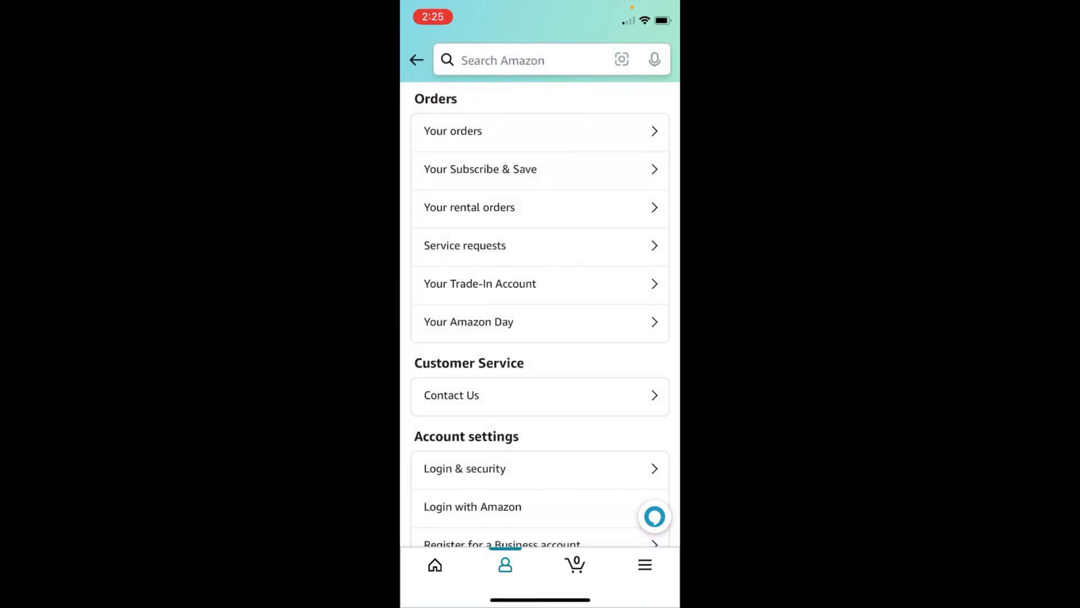
Reach Login & security and choose to delete the old mobile number.
scroll(down, 3)
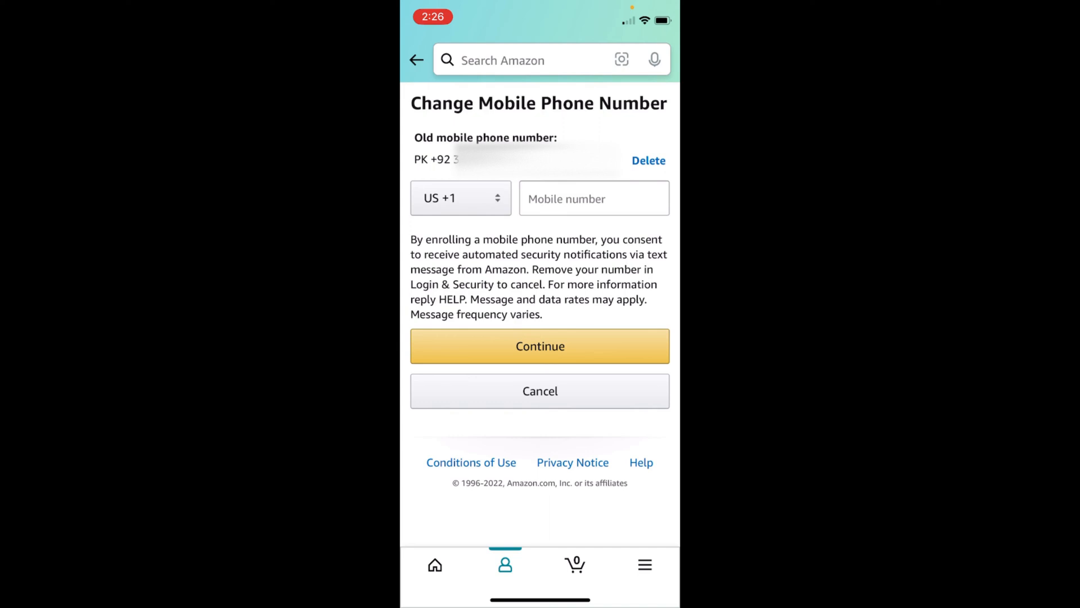
click(649, 160)
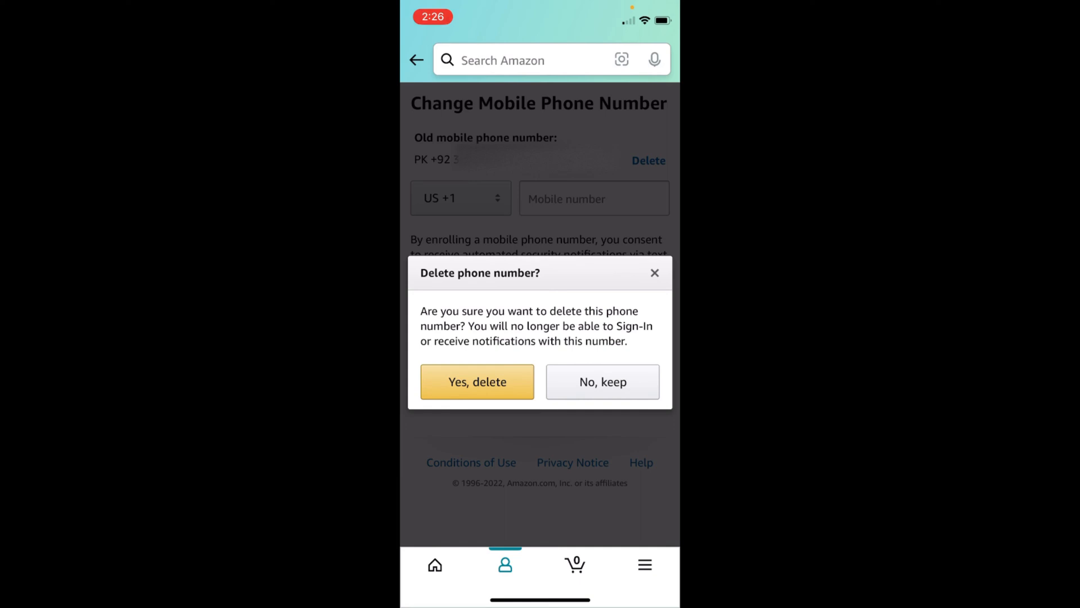
Confirm deleting the old number and open the Add Mobile Phone Number form.
click(477, 382)
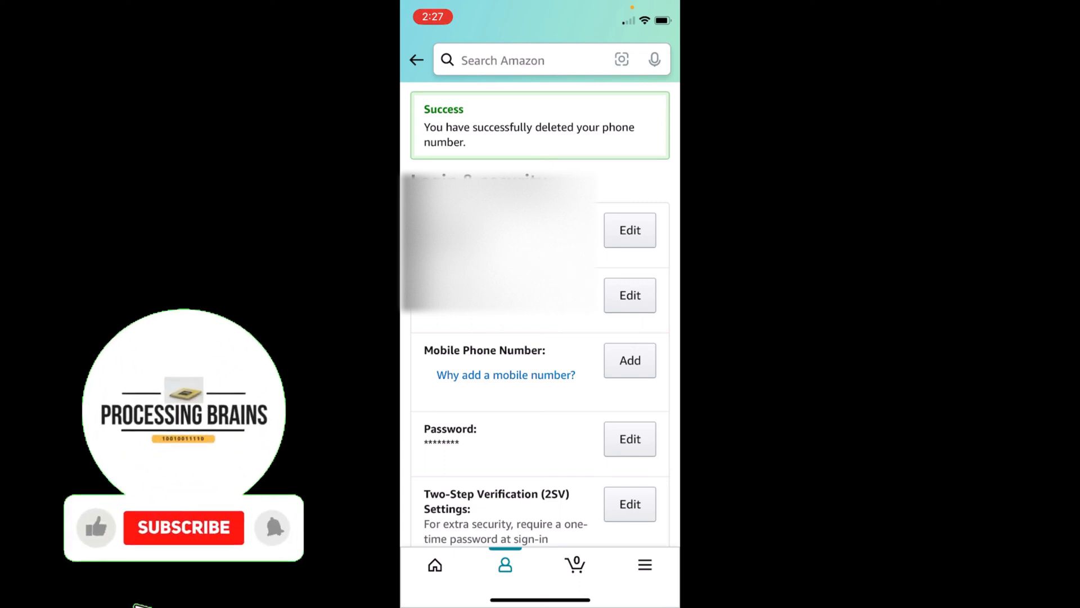
click(629, 360)
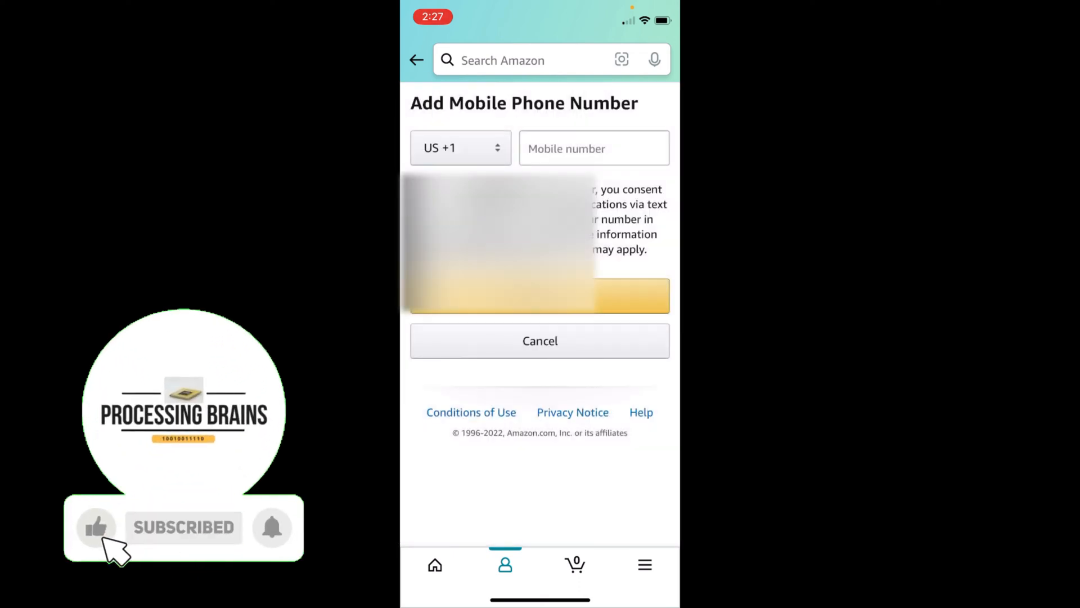
Select country code PK +92, enter the new mobile number and continue.
click(461, 148)
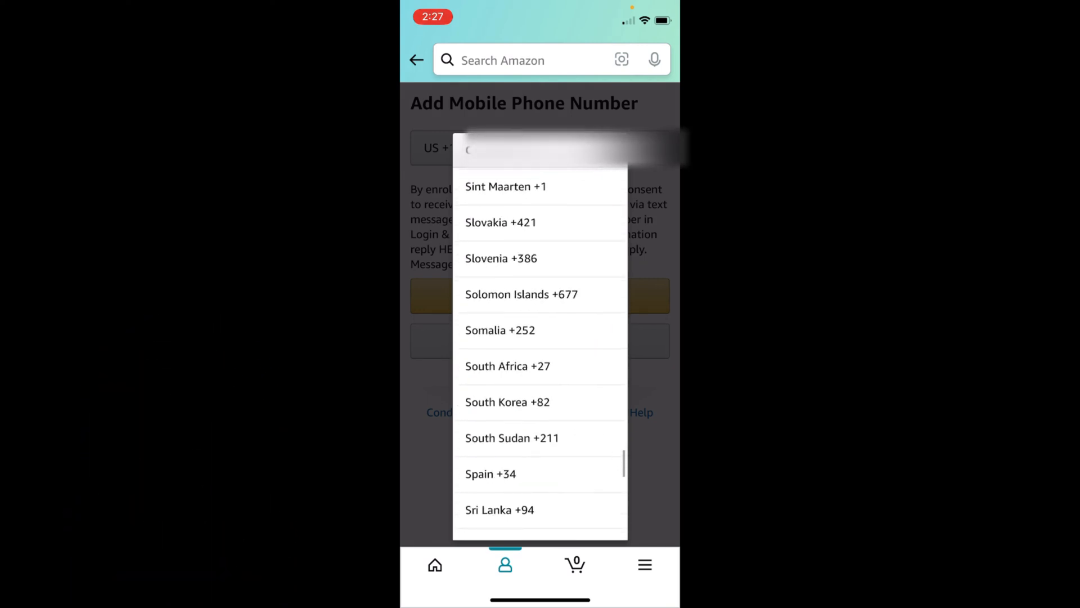
scroll(up, 3)
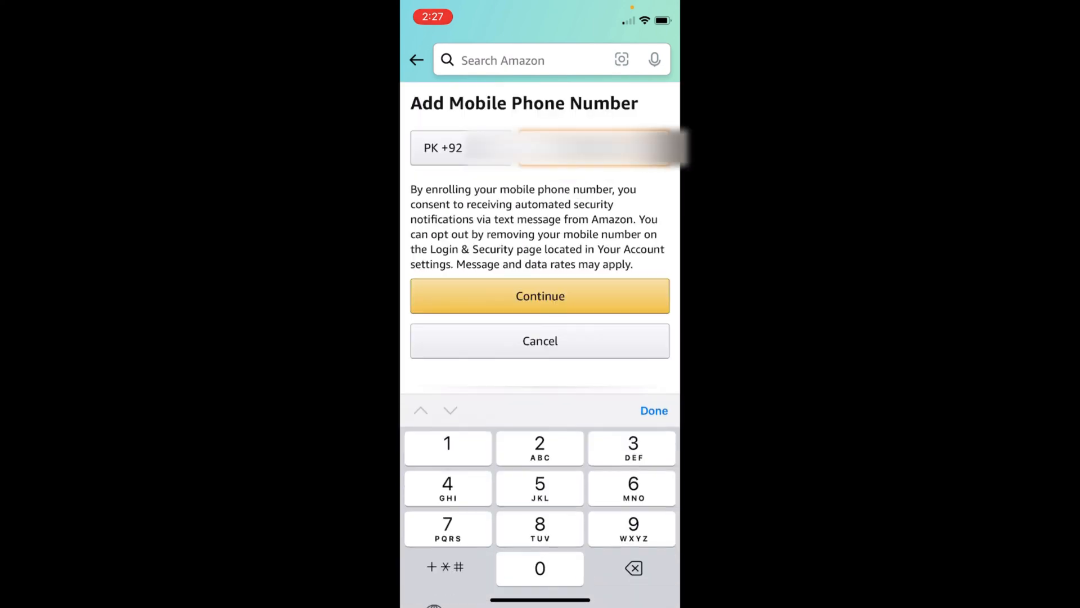
click(539, 492)
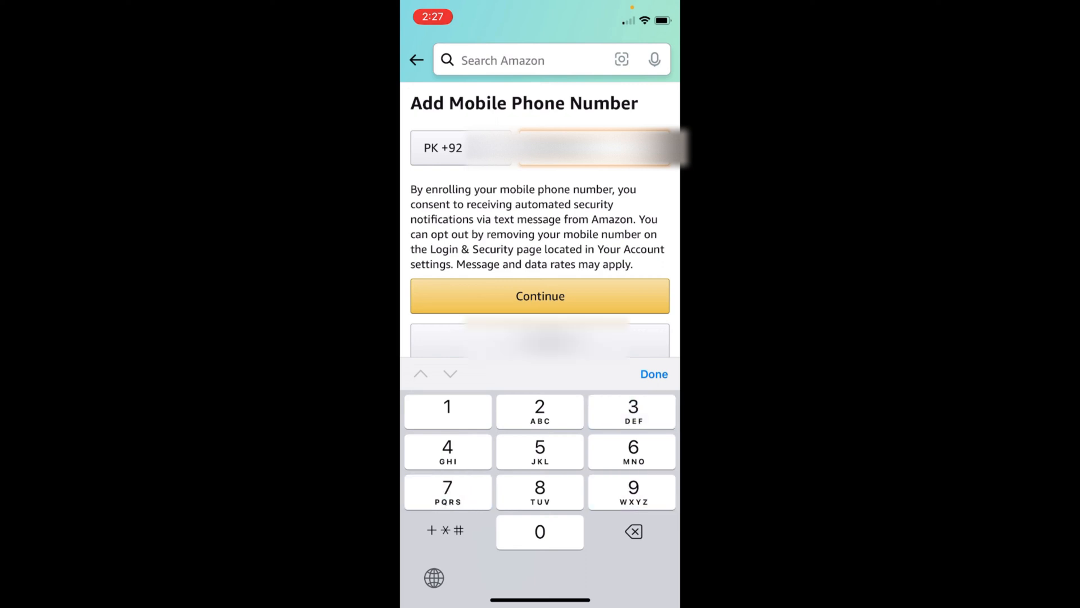
click(539, 296)
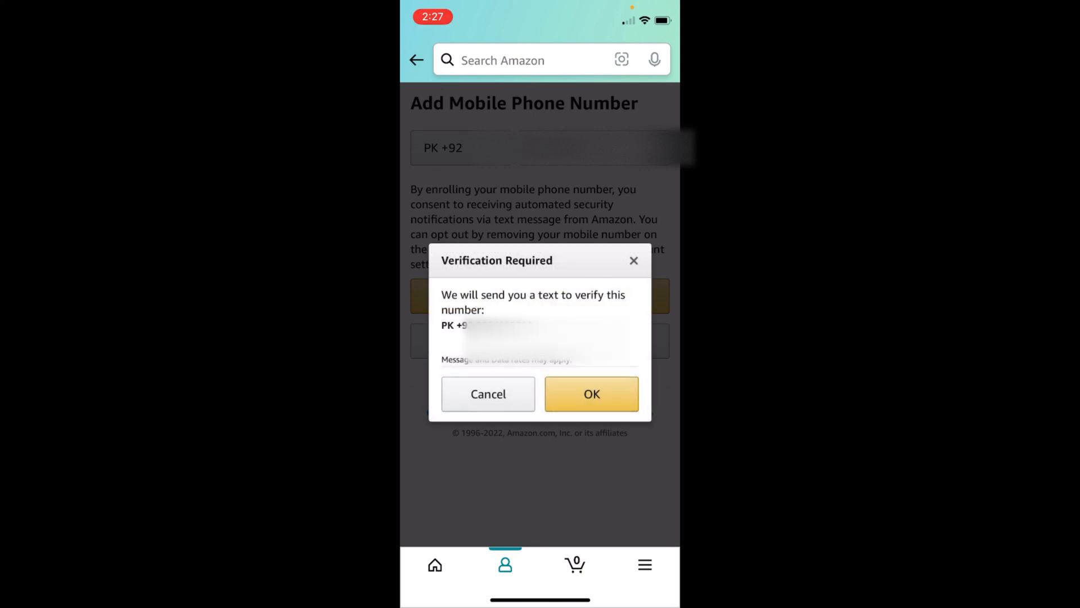
click(592, 394)
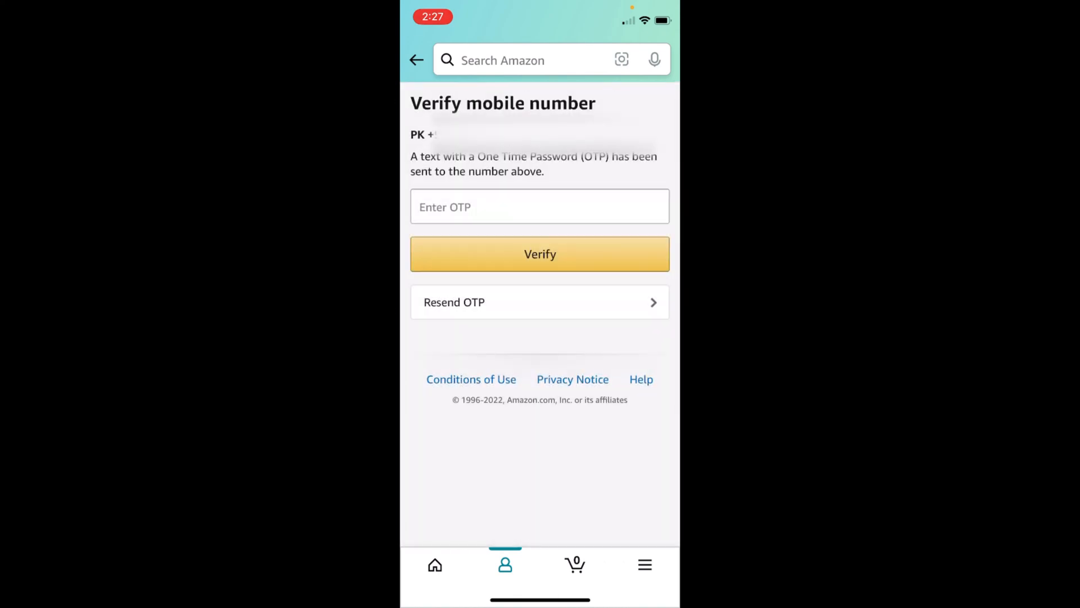
click(539, 207)
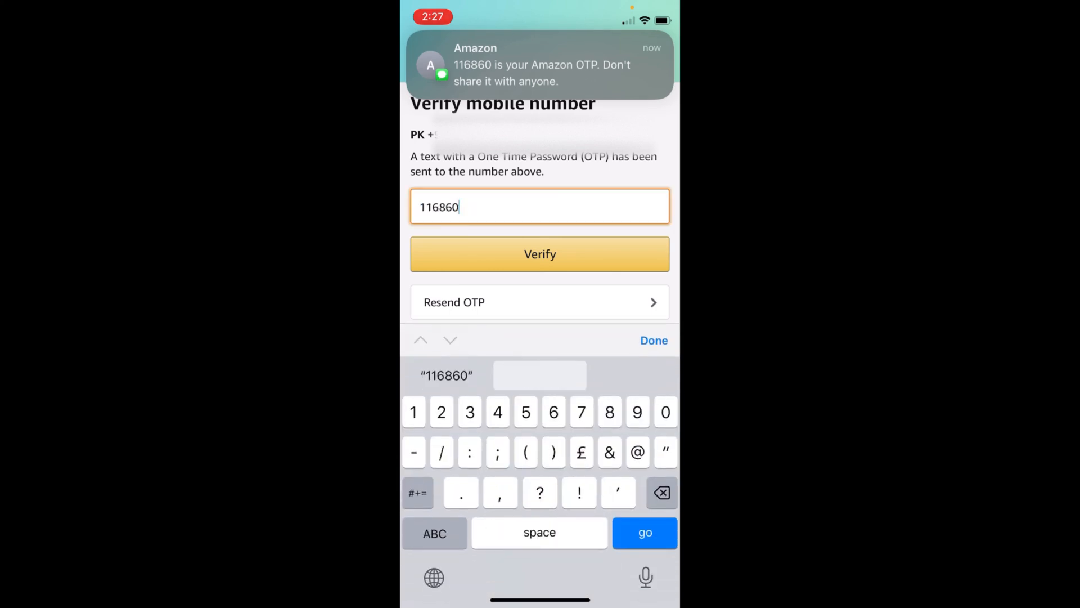
click(540, 254)
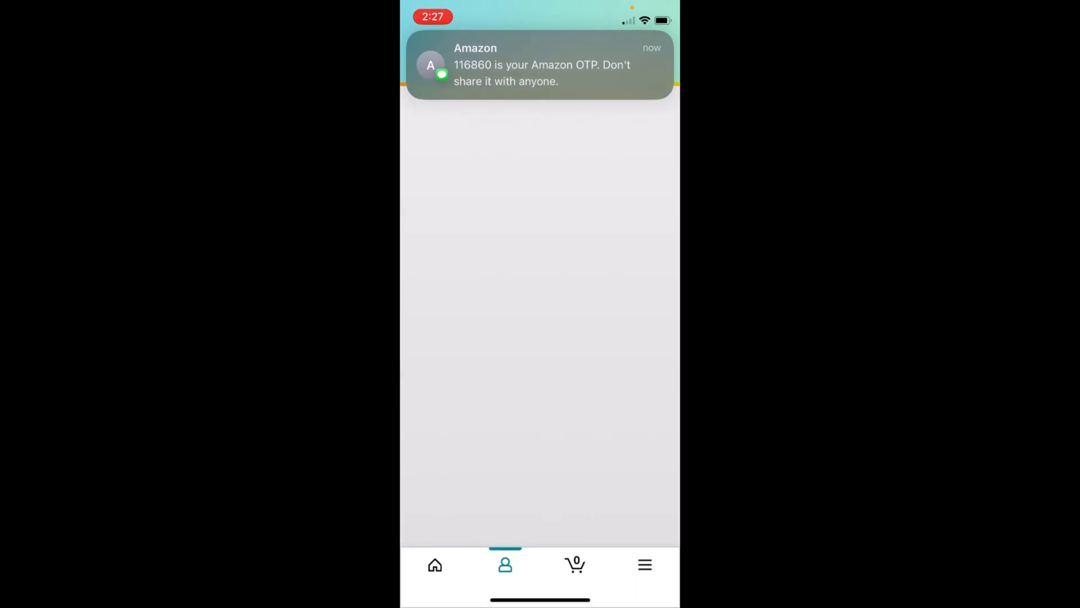